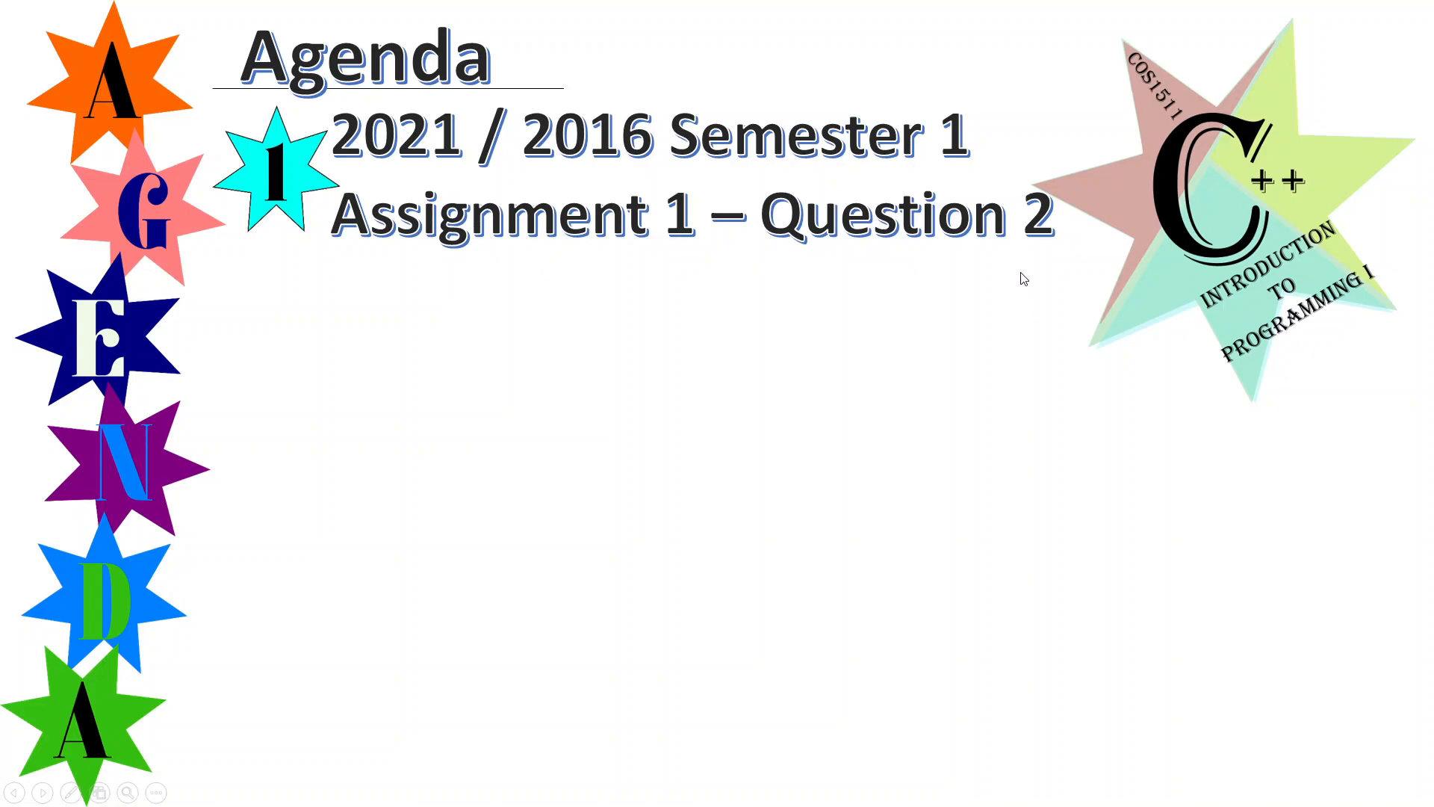
mouse_move(1379, 18)
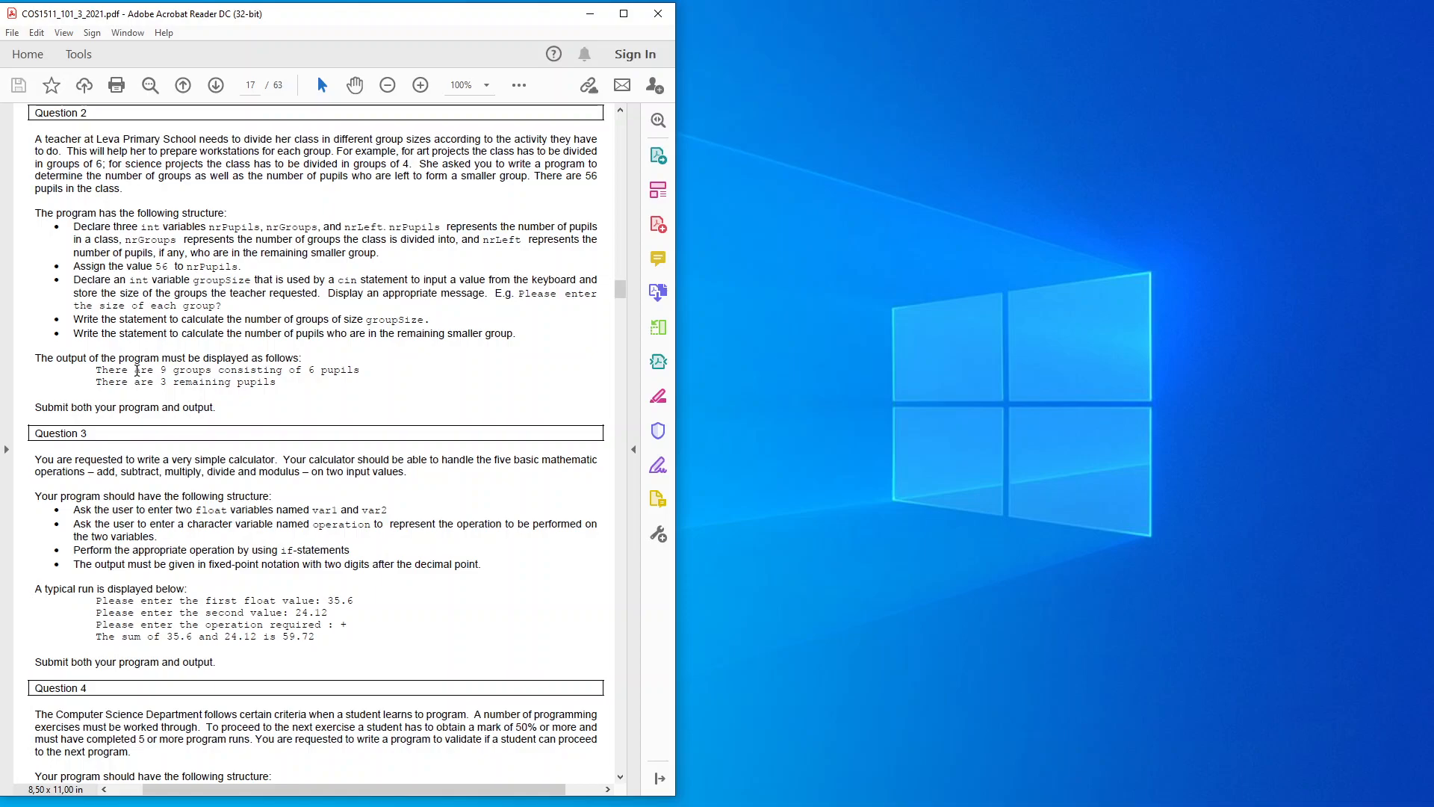
mouse_move(86, 414)
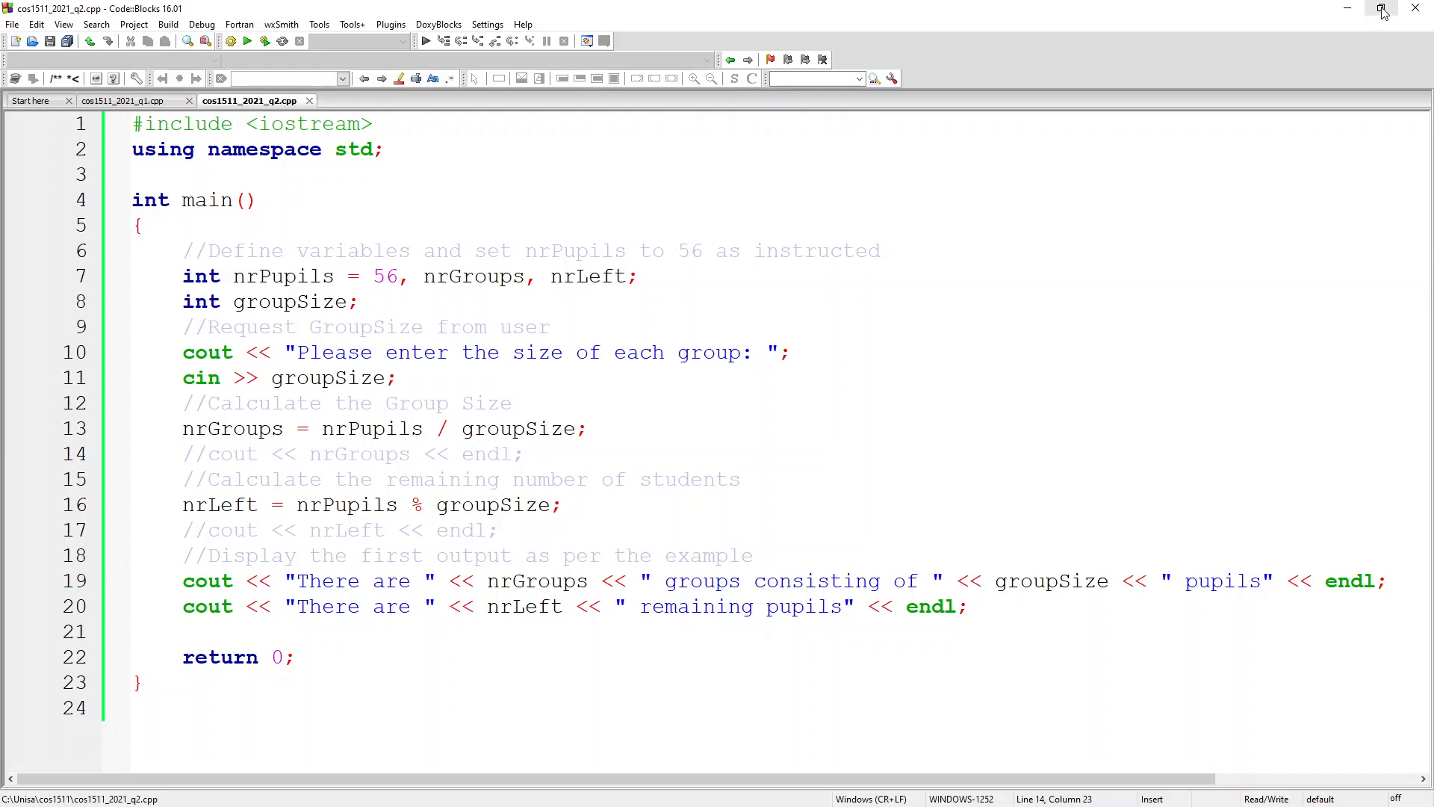
Restore the Code::Blocks window down so the Question 2 specification shows beside it
left_click(1382, 10)
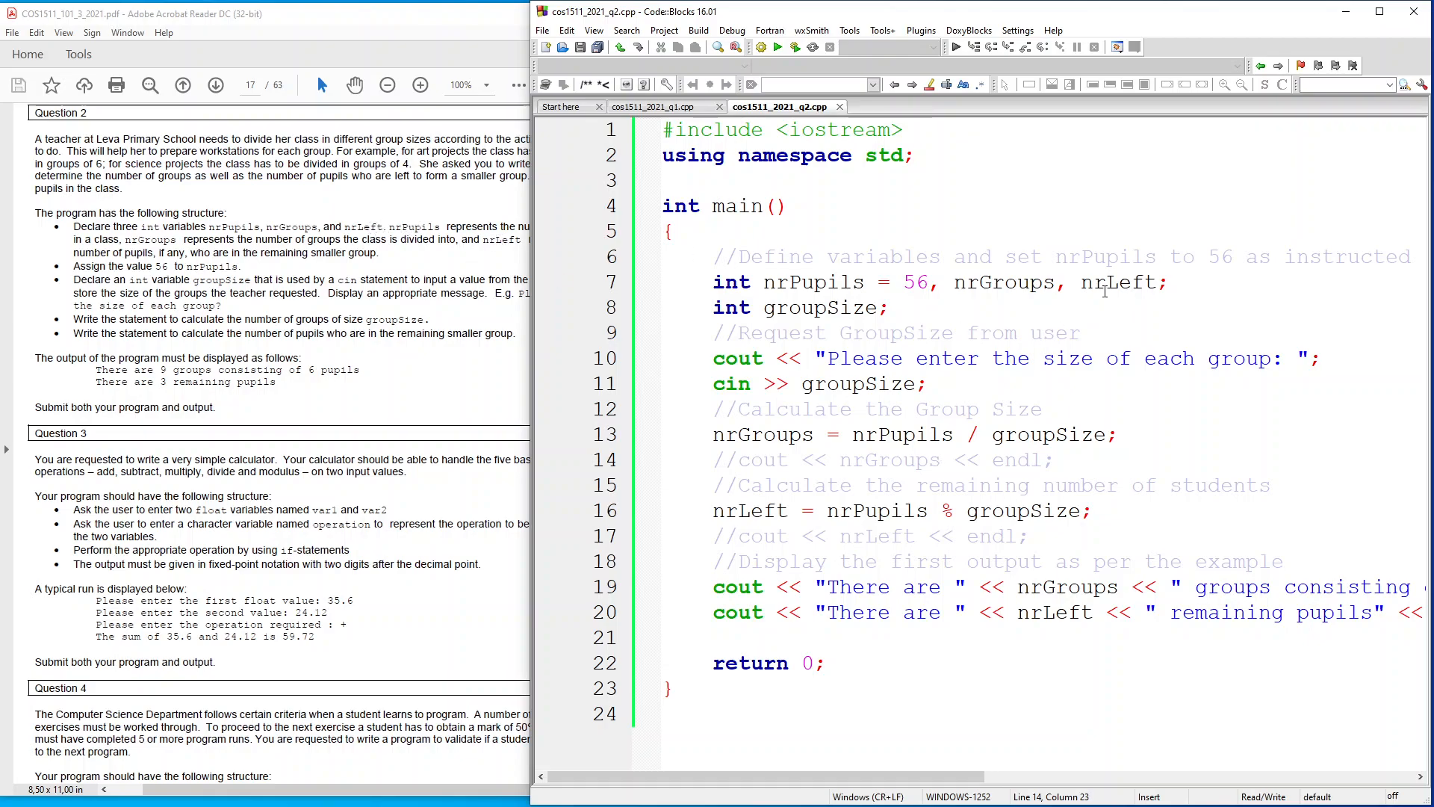
mouse_move(328, 242)
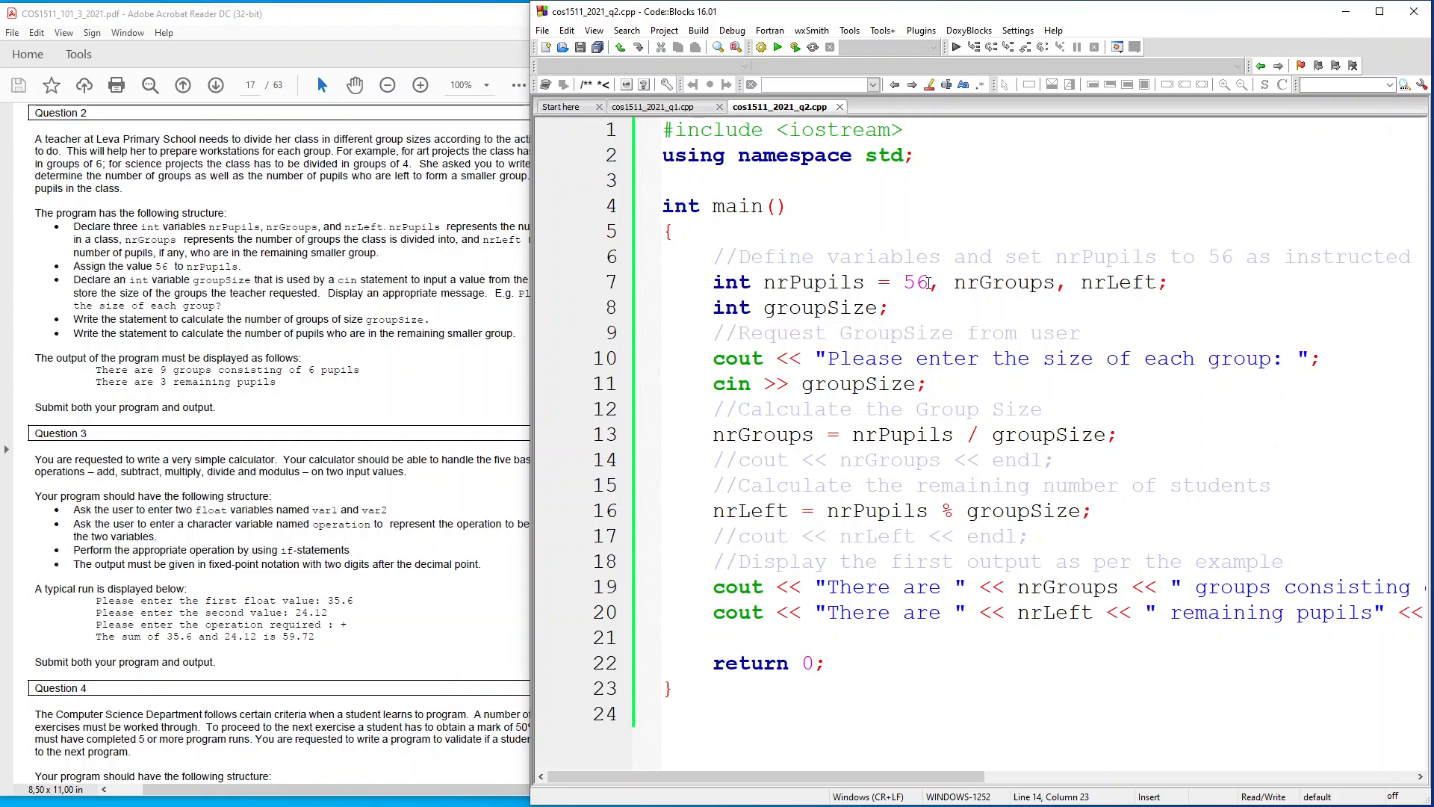
mouse_move(311, 270)
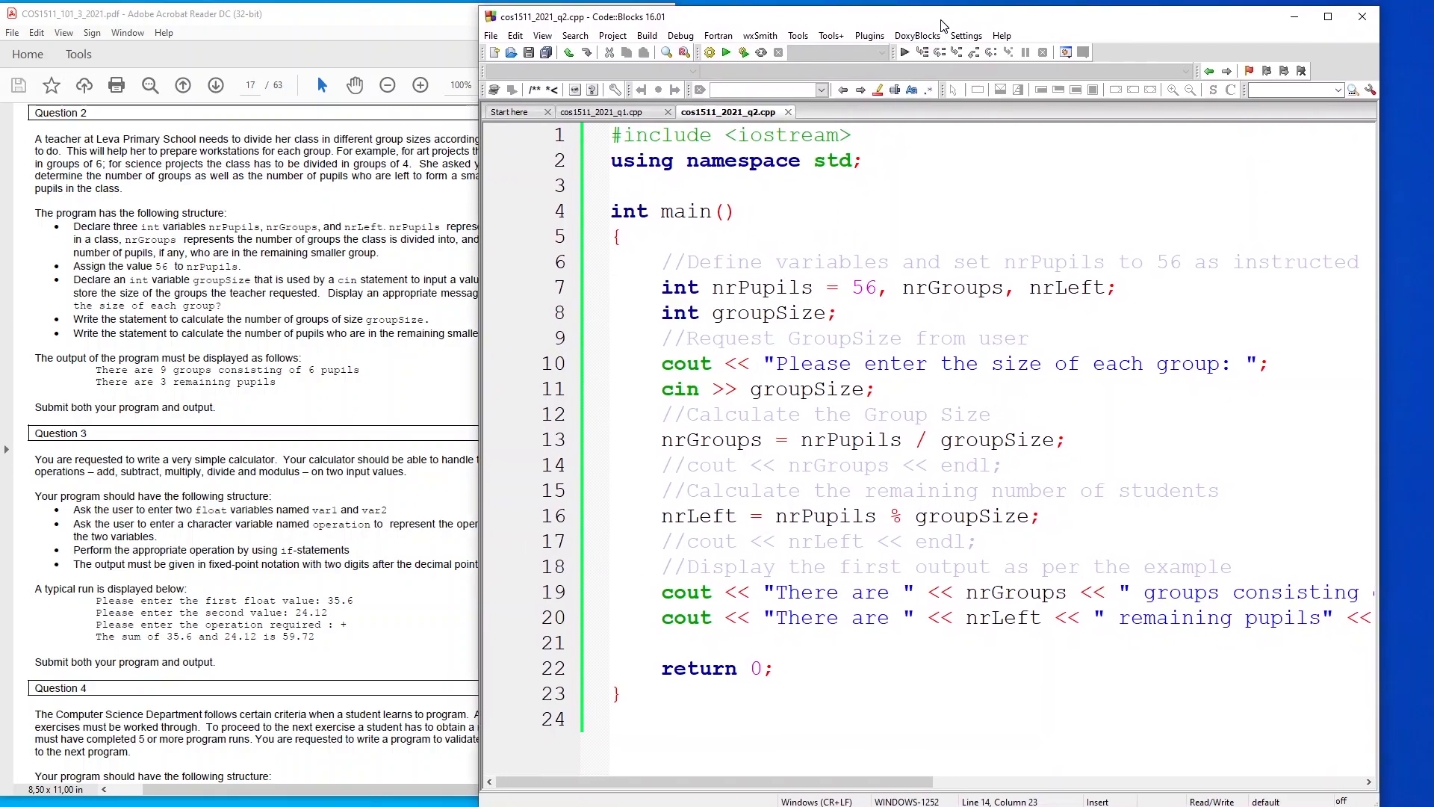
Reposition the Code::Blocks window beside the assignment PDF for line-by-line comparison
left_click(1326, 15)
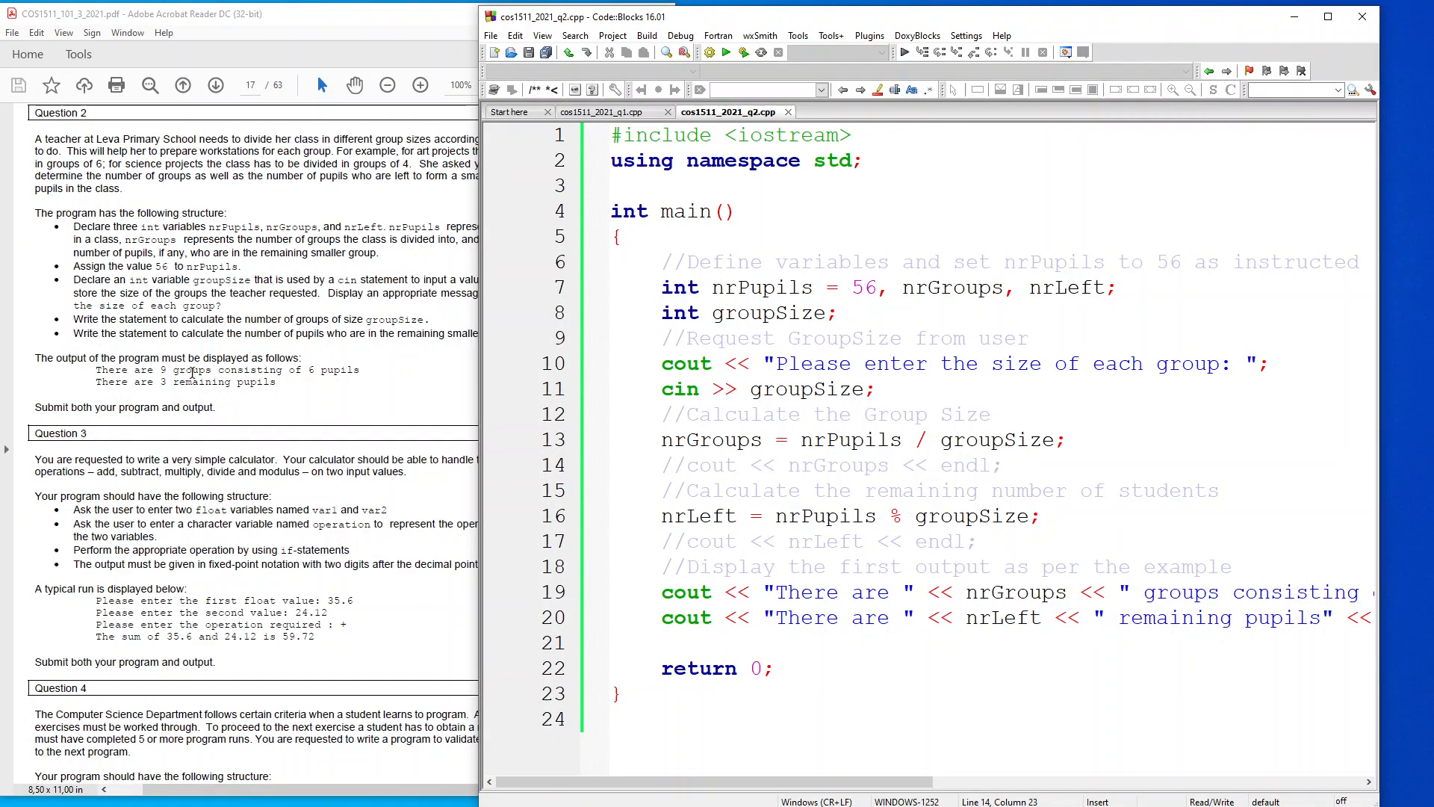
mouse_move(326, 383)
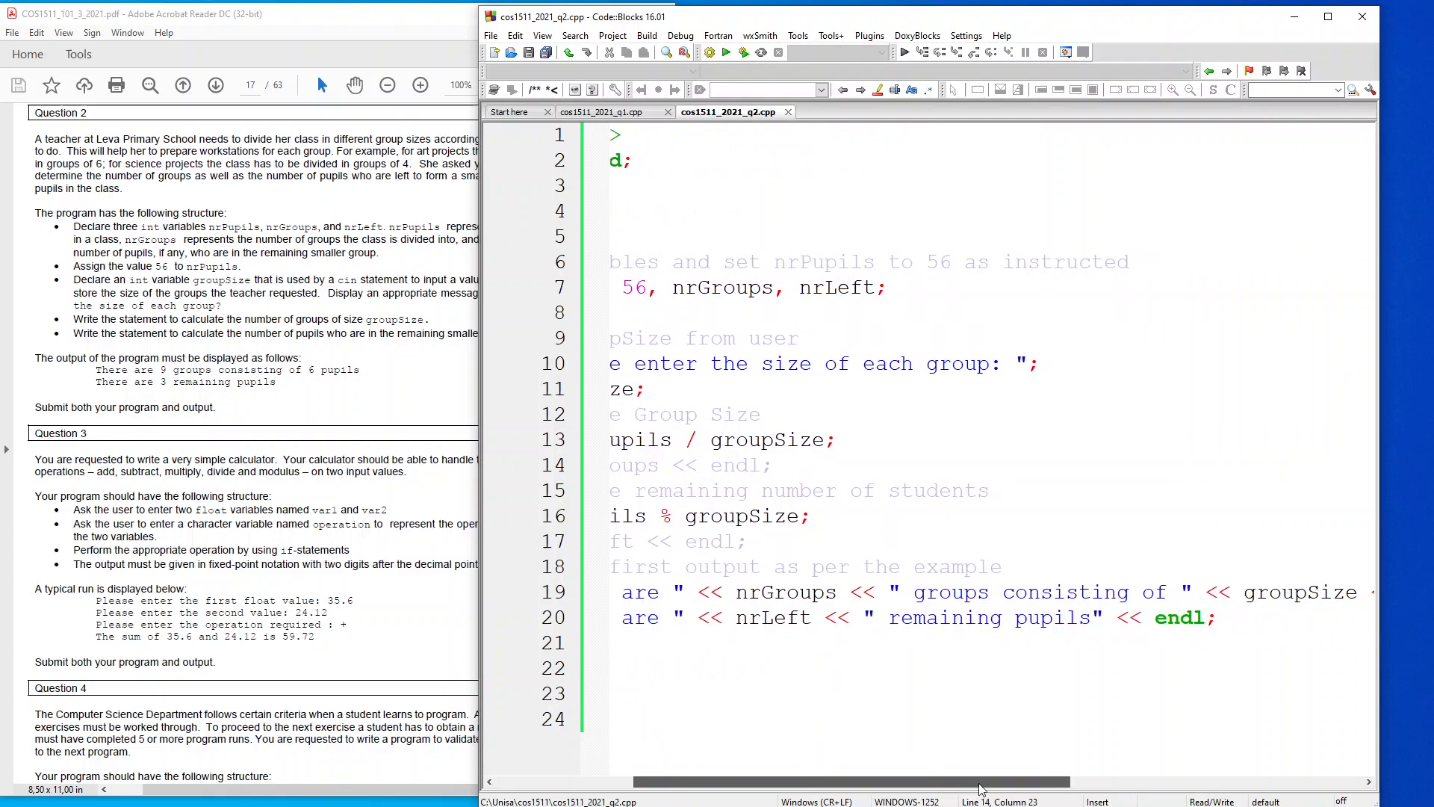
Scroll the editor right to check the program's output lines before building
scroll("right", 3)
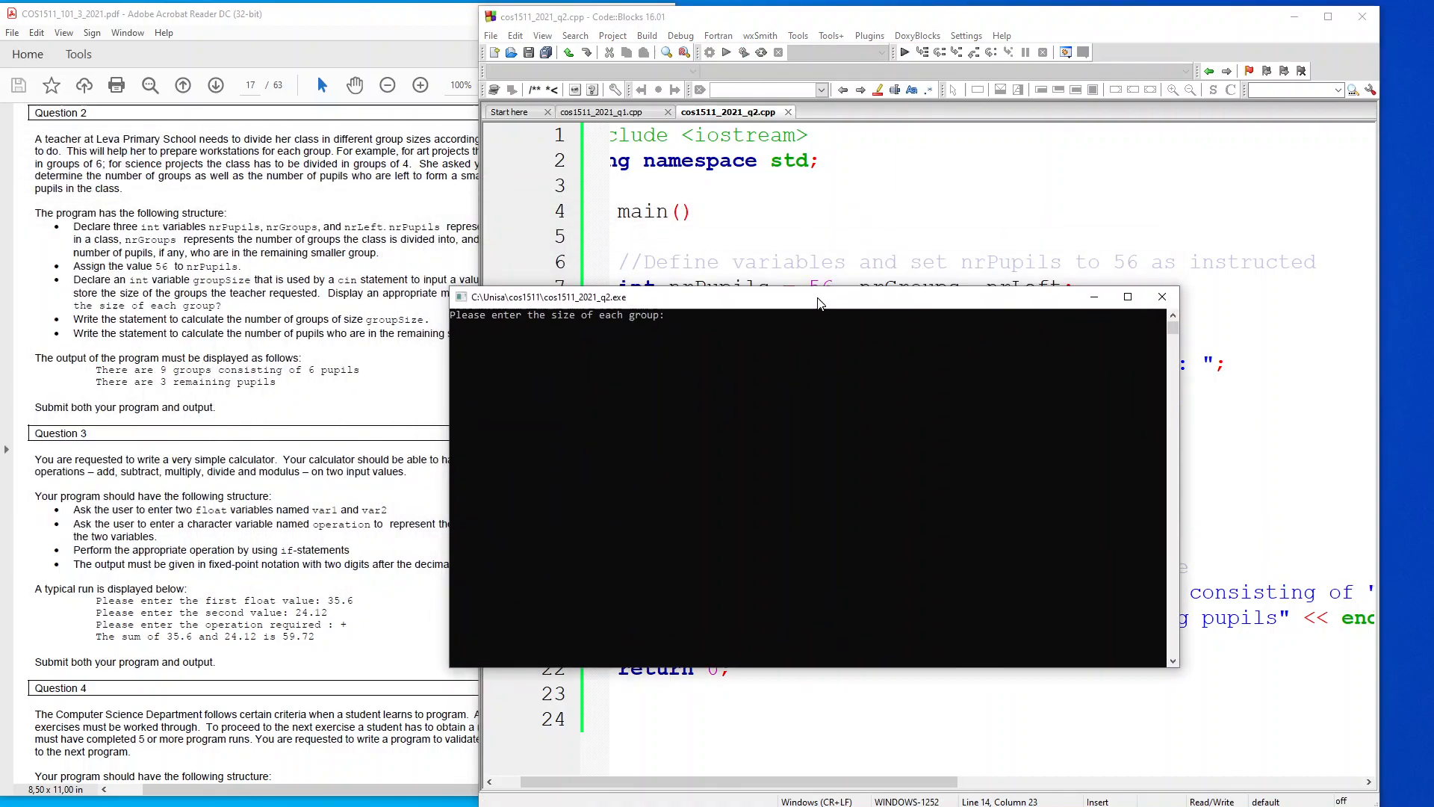
Enter 6 as the group size so the console reports 9 groups and 2 remaining pupils
left_click_drag(814, 295, 768, 288)
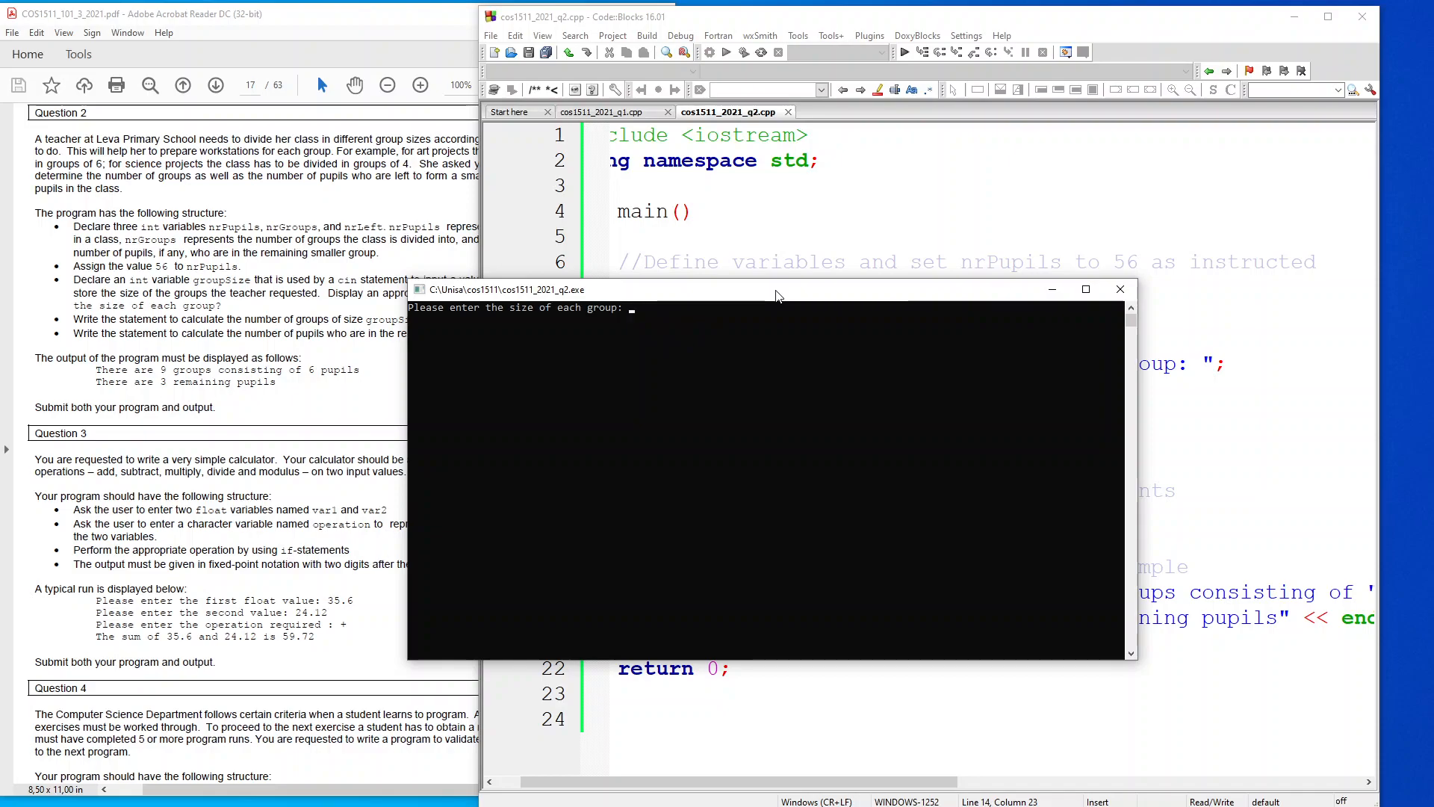
type("6")
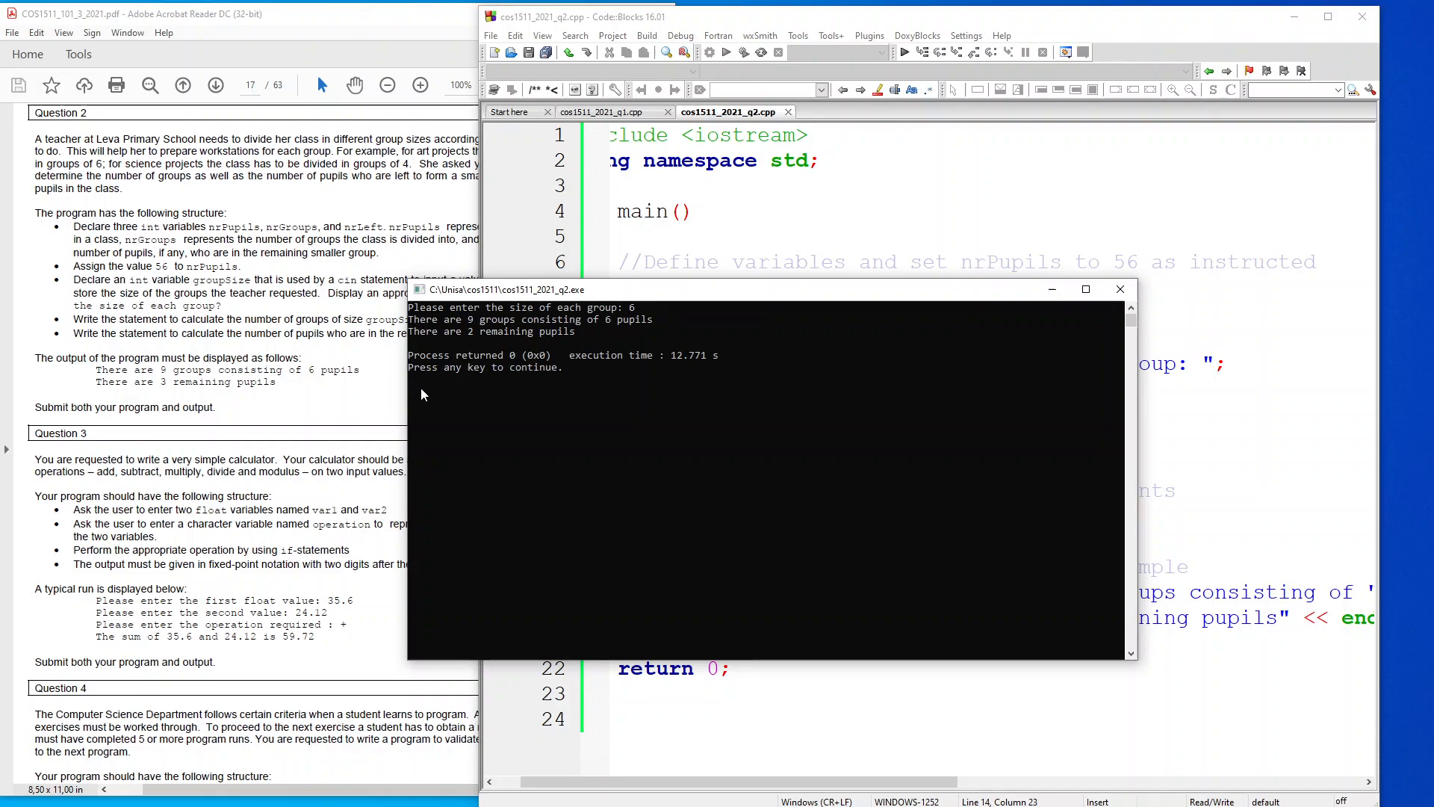
mouse_move(585, 331)
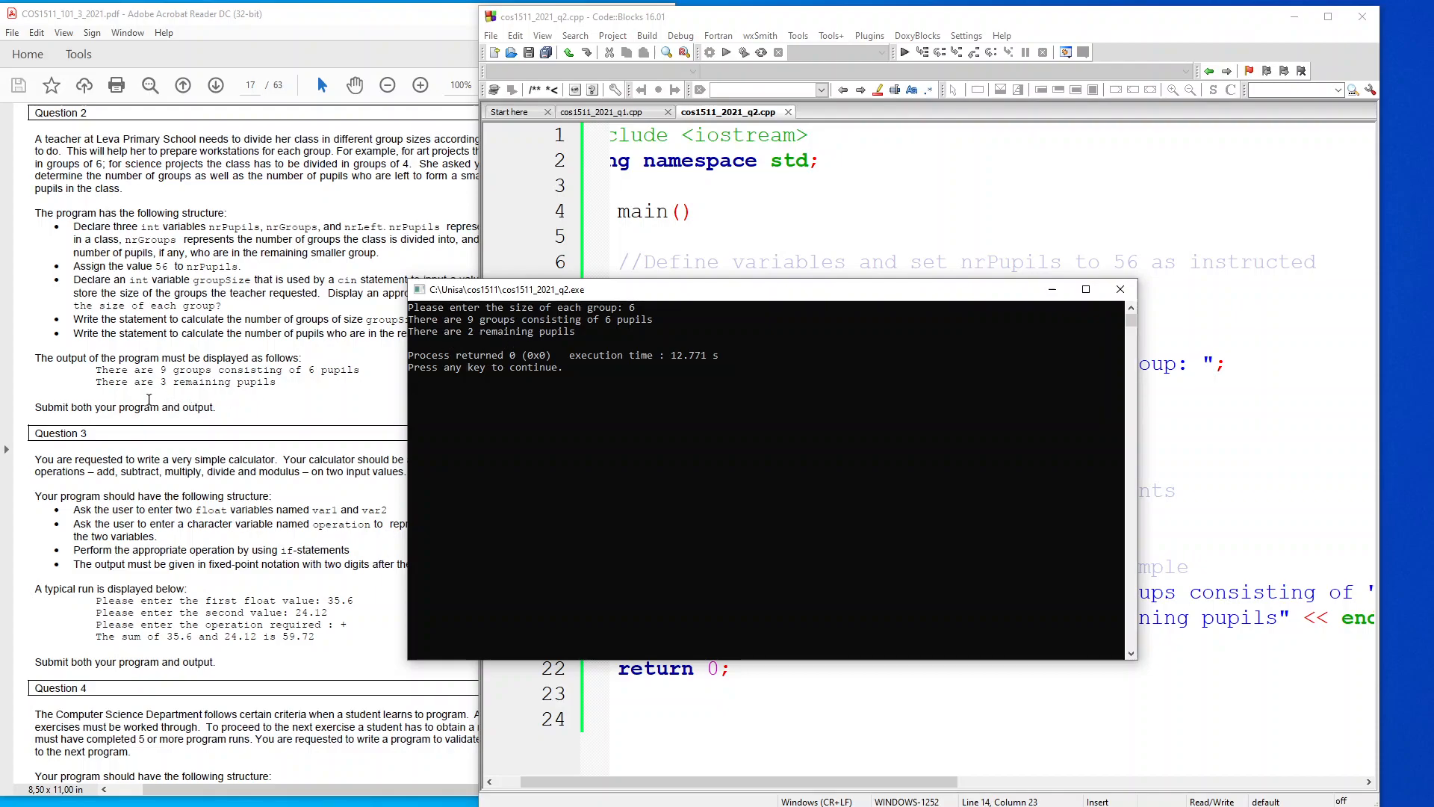
mouse_move(496, 332)
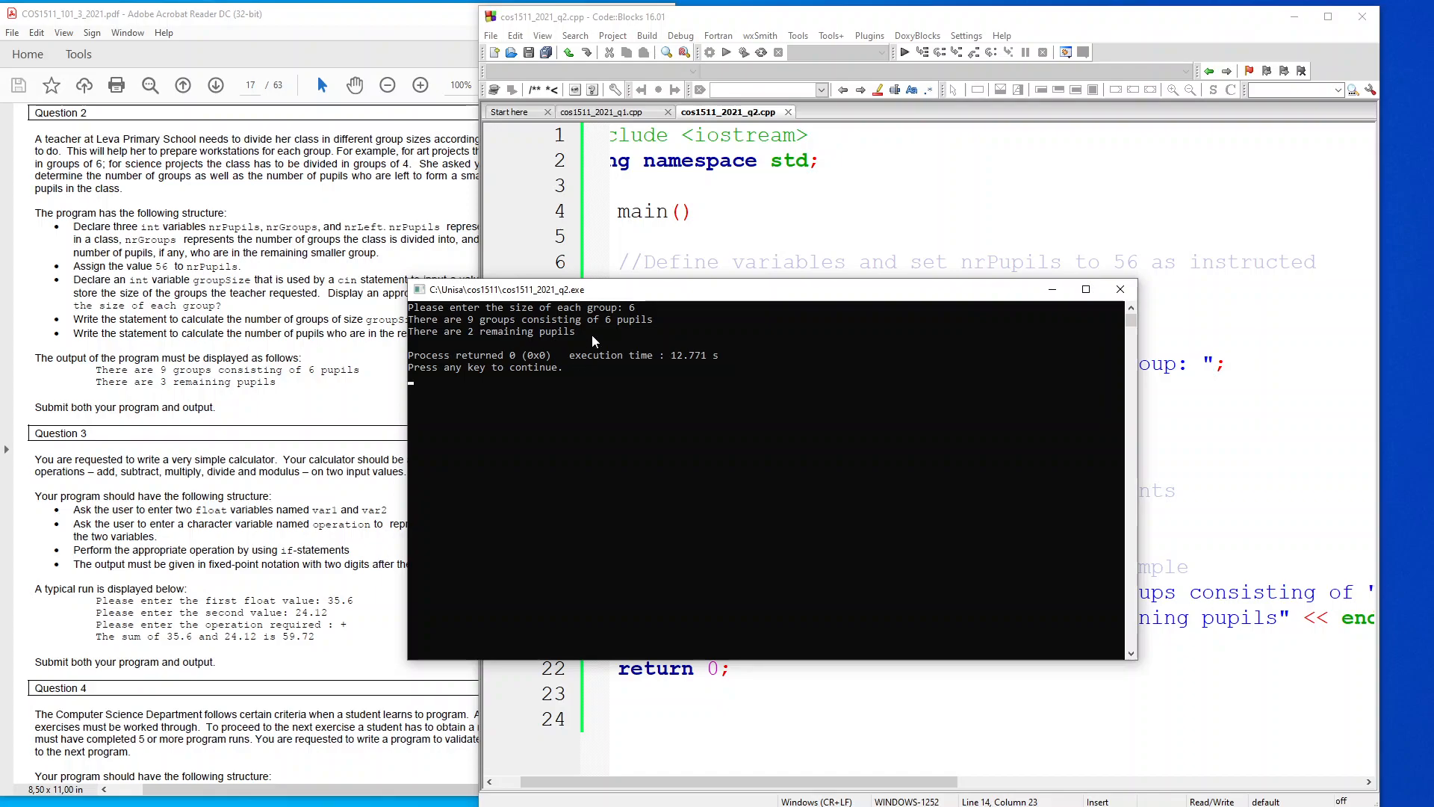
mouse_move(634, 323)
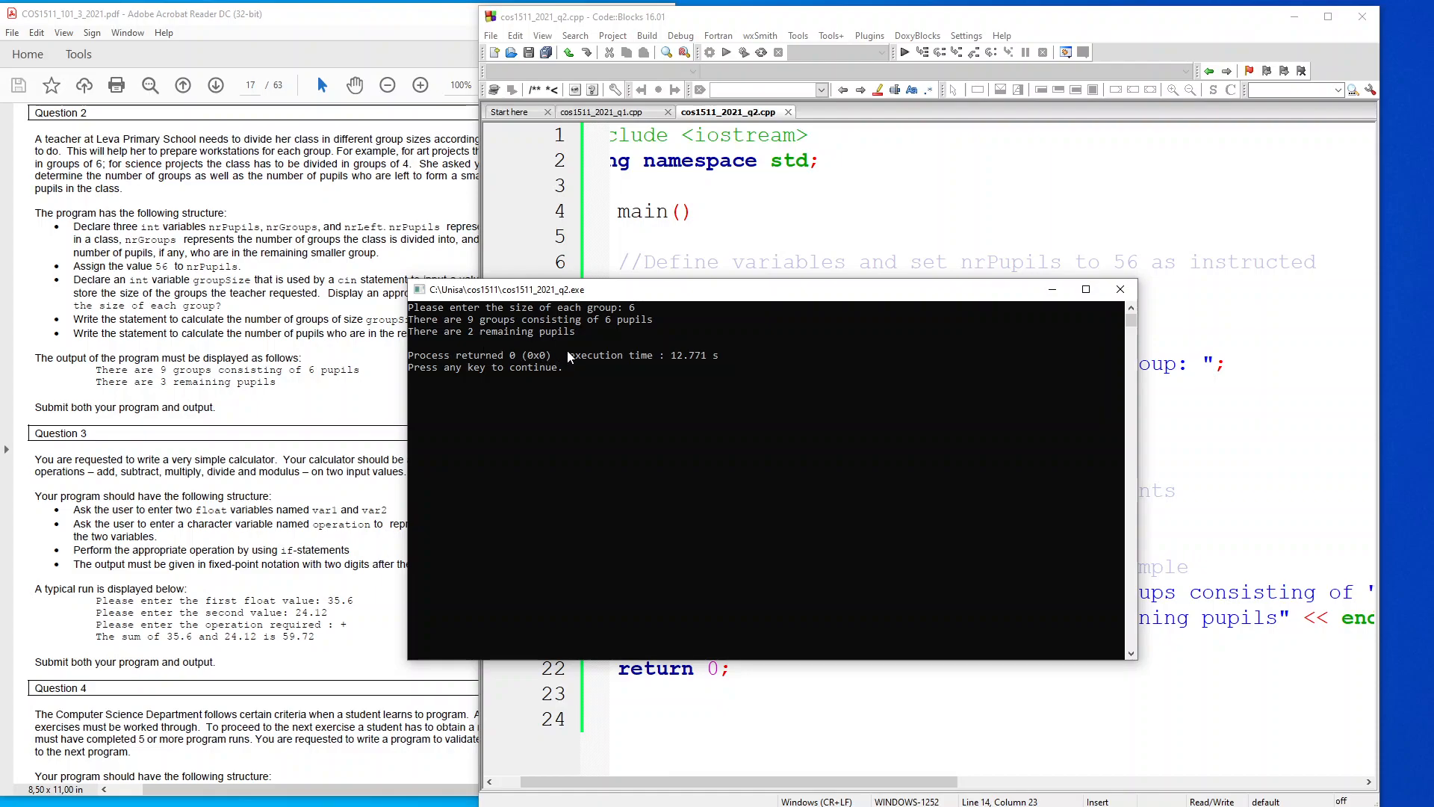
mouse_move(885, 318)
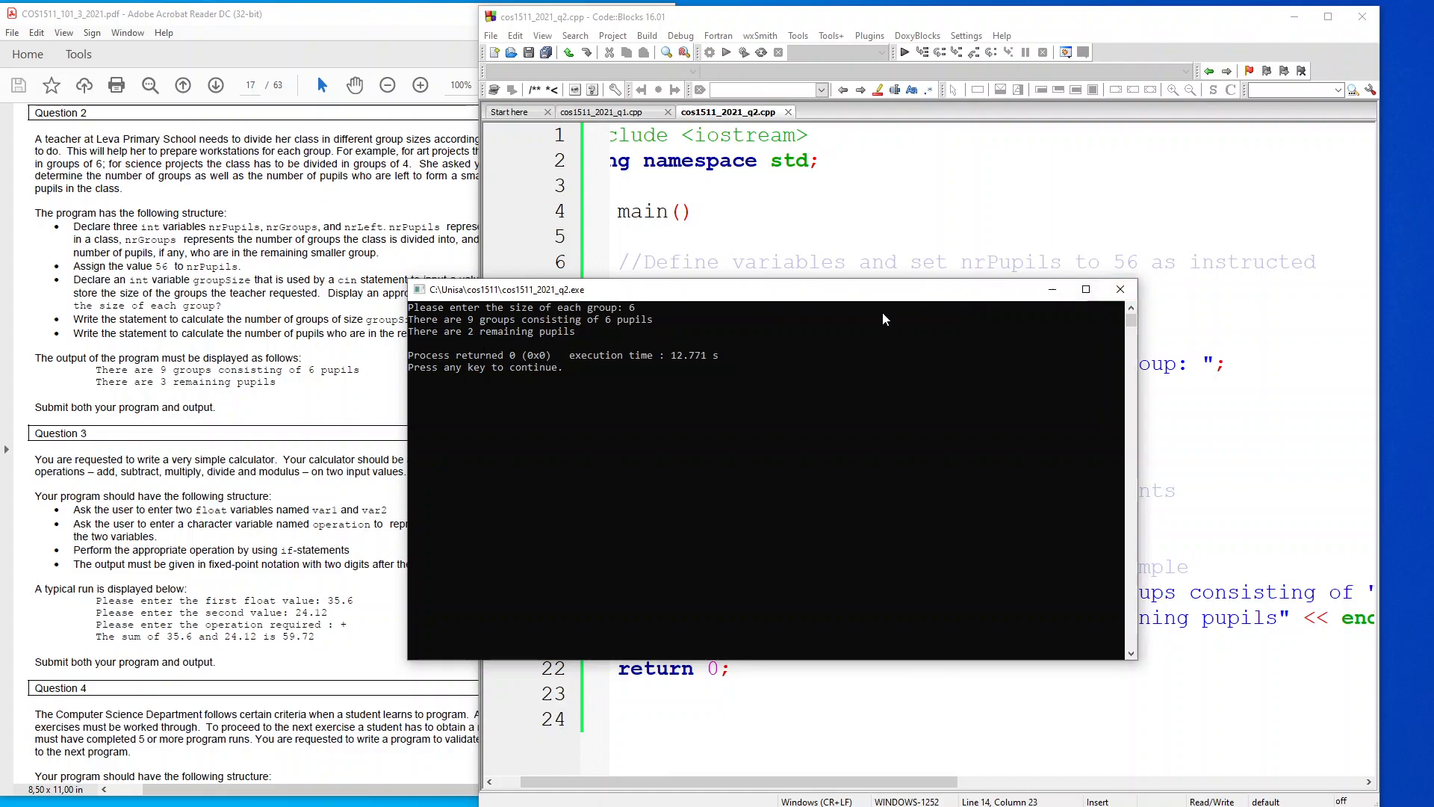